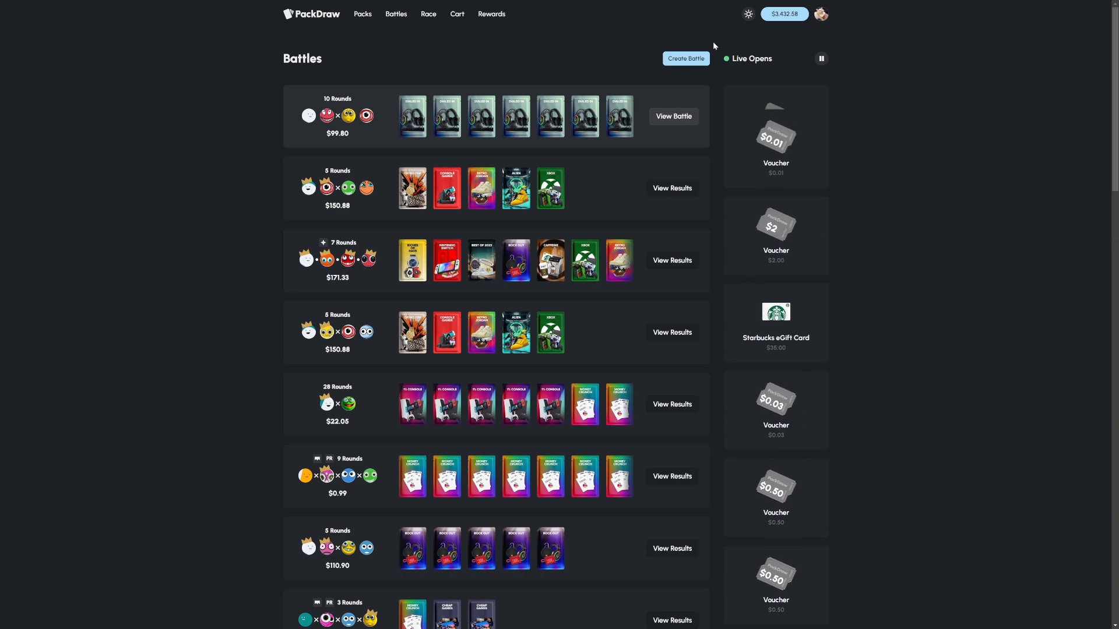
# - Start a new battle from the Battles page
pyautogui.click(686, 58)
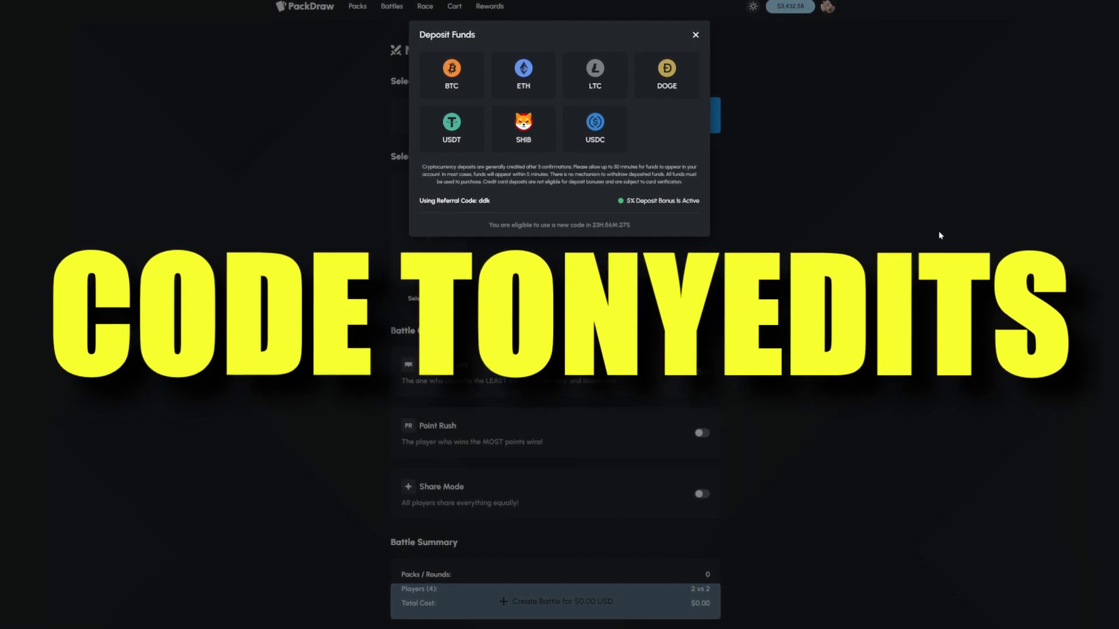
# - Create a 2v2 battle of Artistic Pursuit, Red Dream, Rise and Grind and Stupid Money, filling seats with bots
pyautogui.click(694, 35)
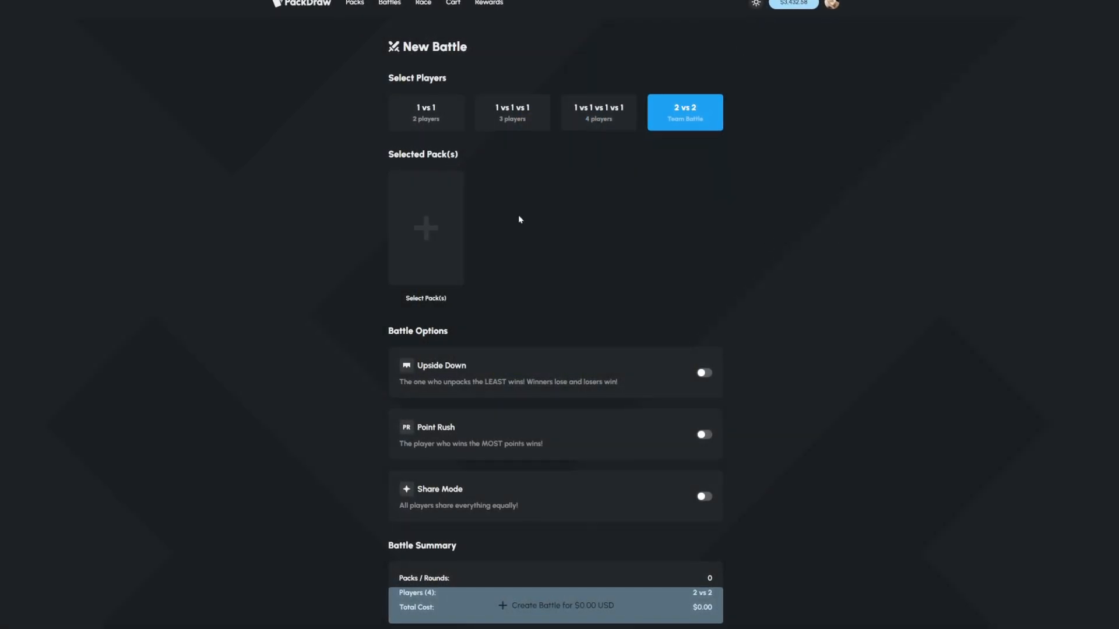
pyautogui.click(425, 227)
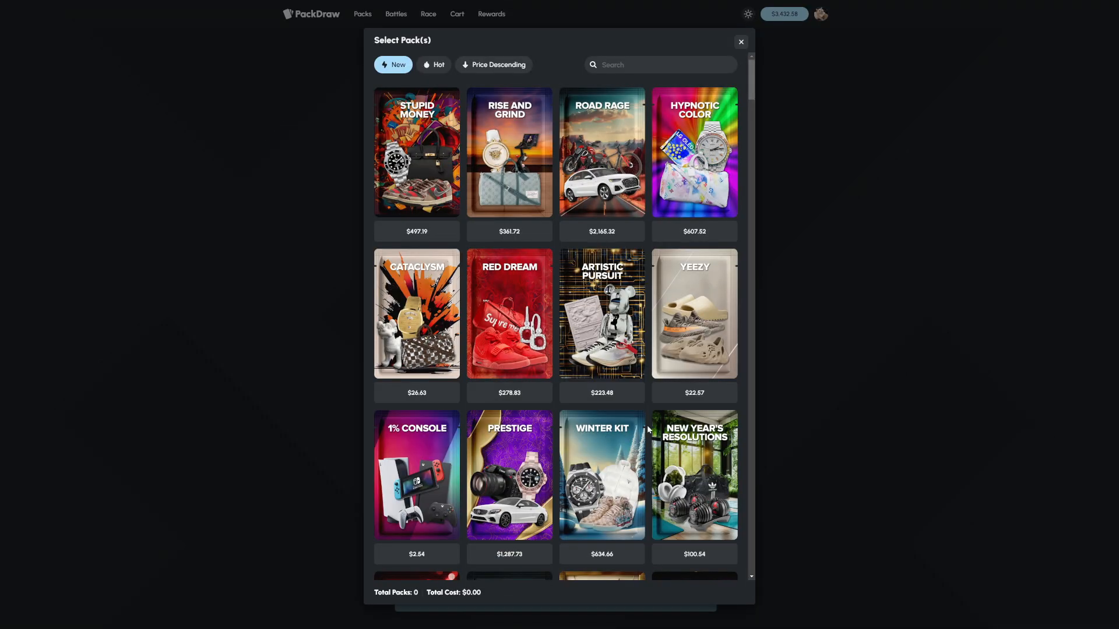
pyautogui.click(740, 42)
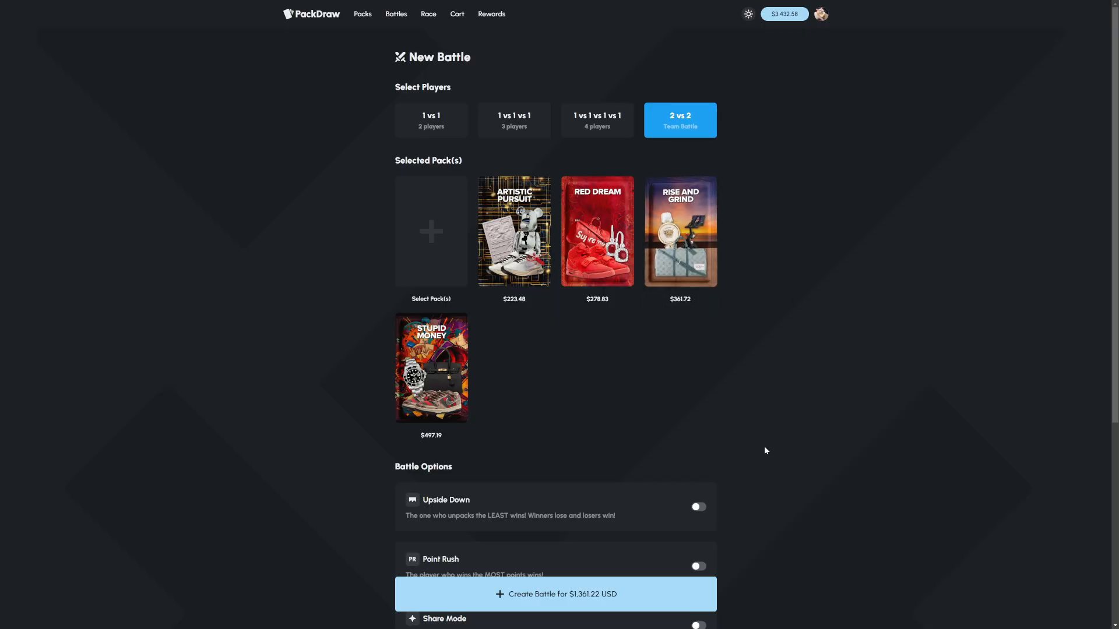
pyautogui.click(555, 595)
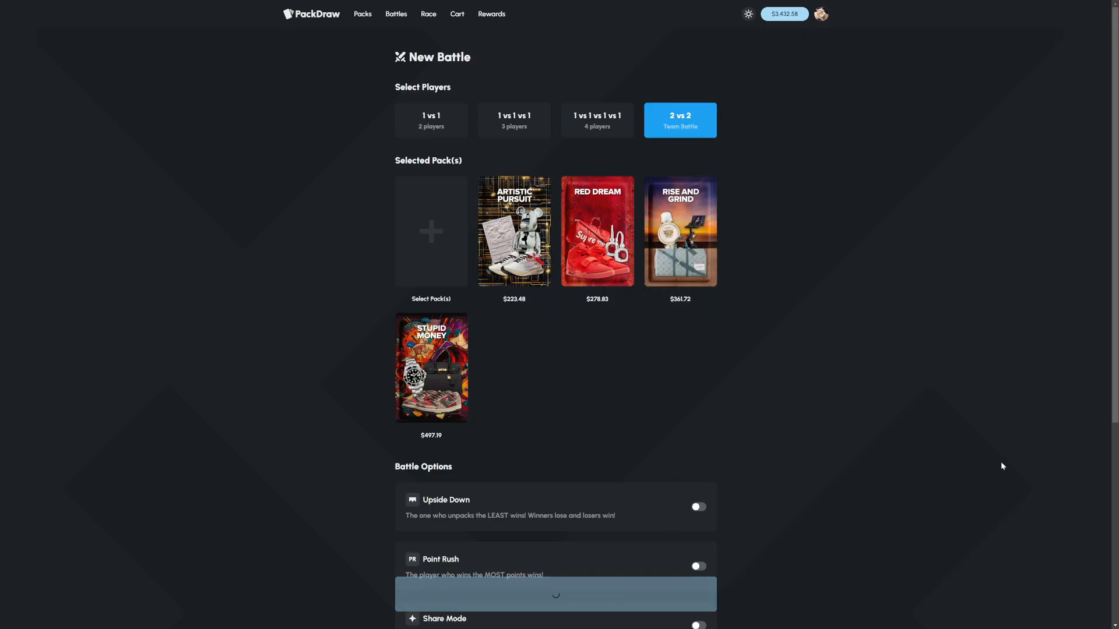
pyautogui.click(555, 594)
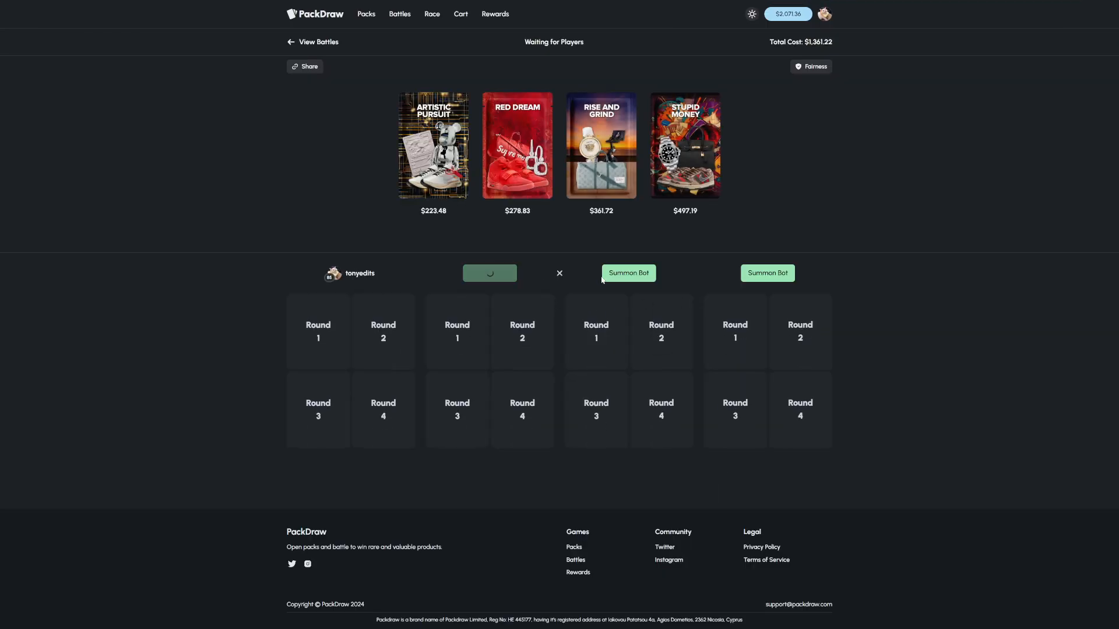
pyautogui.click(628, 272)
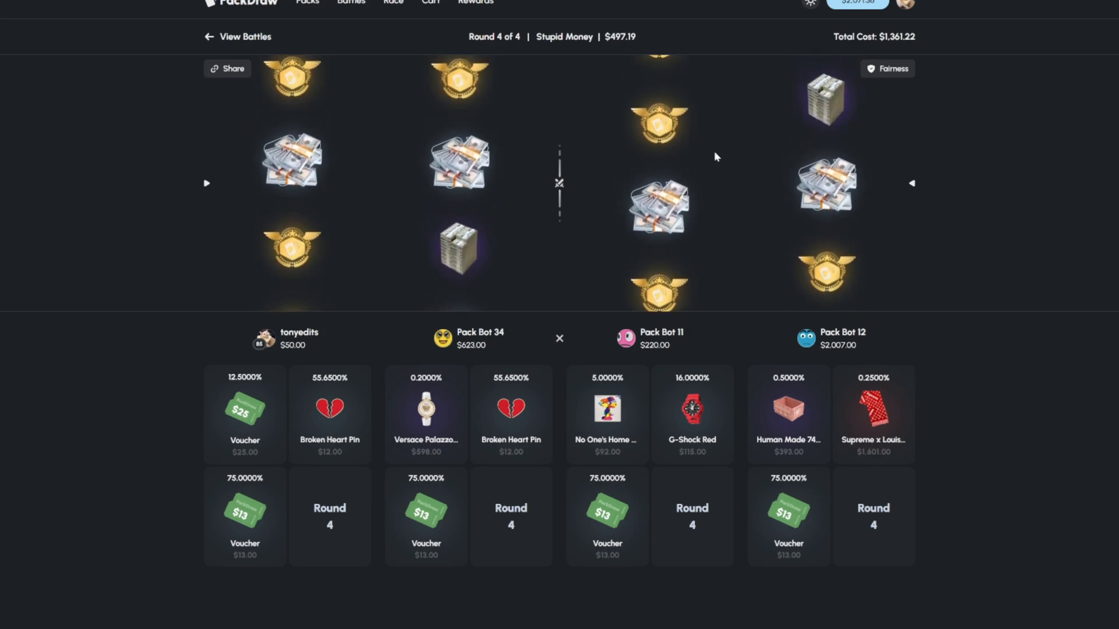
pyautogui.moveTo(702, 144)
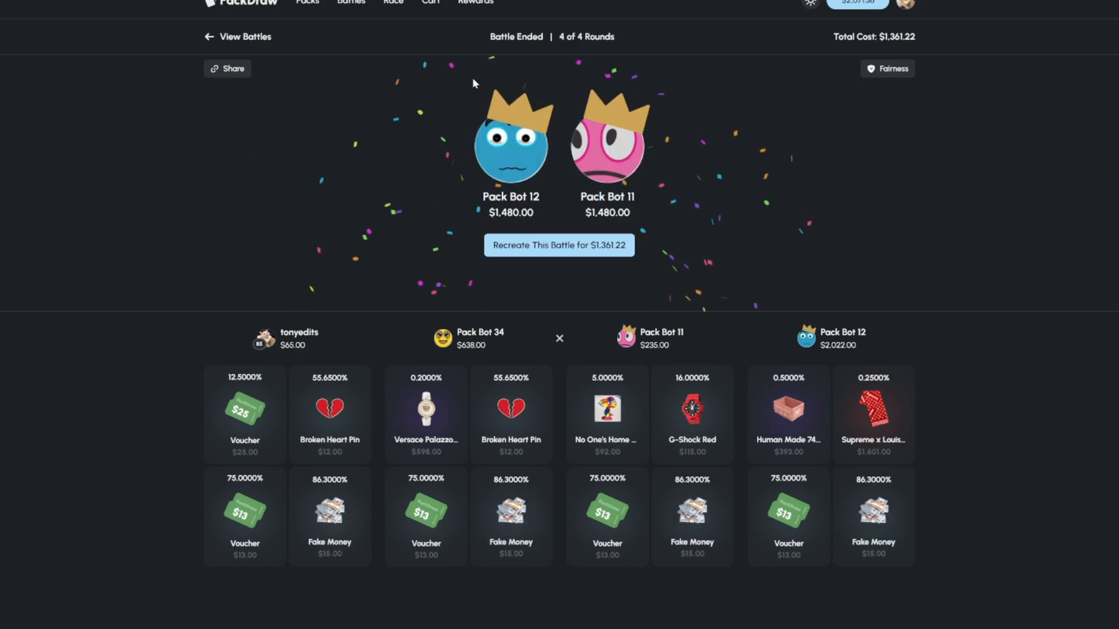
# - Run a one-round 2v2 Hypnotic Color battle for $607.52, removing Cataclysm and seating bots
pyautogui.click(559, 245)
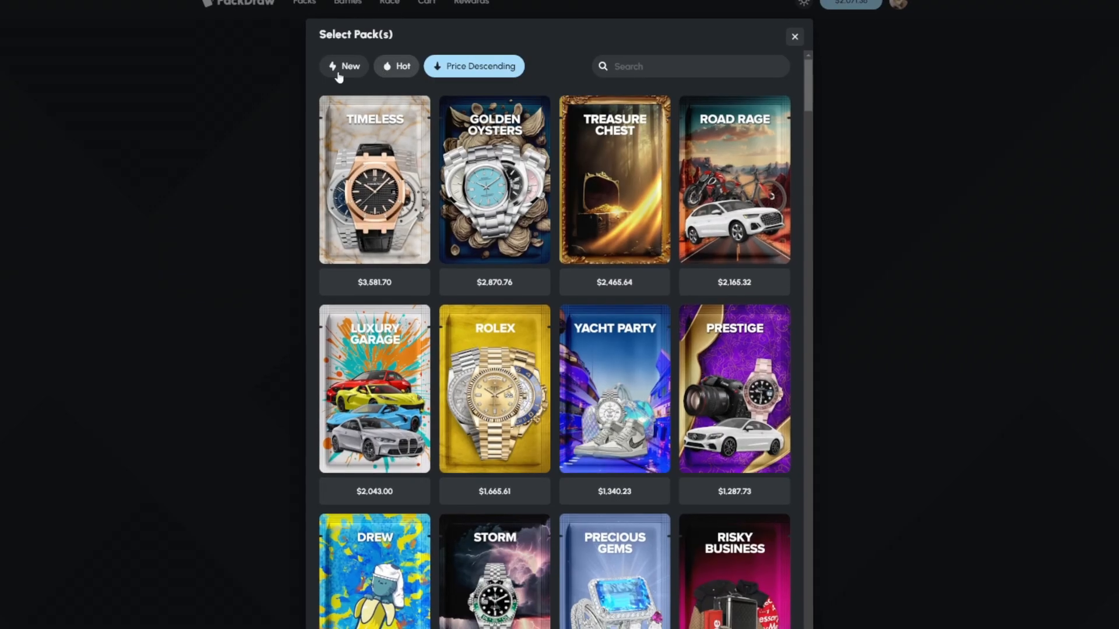
pyautogui.click(343, 66)
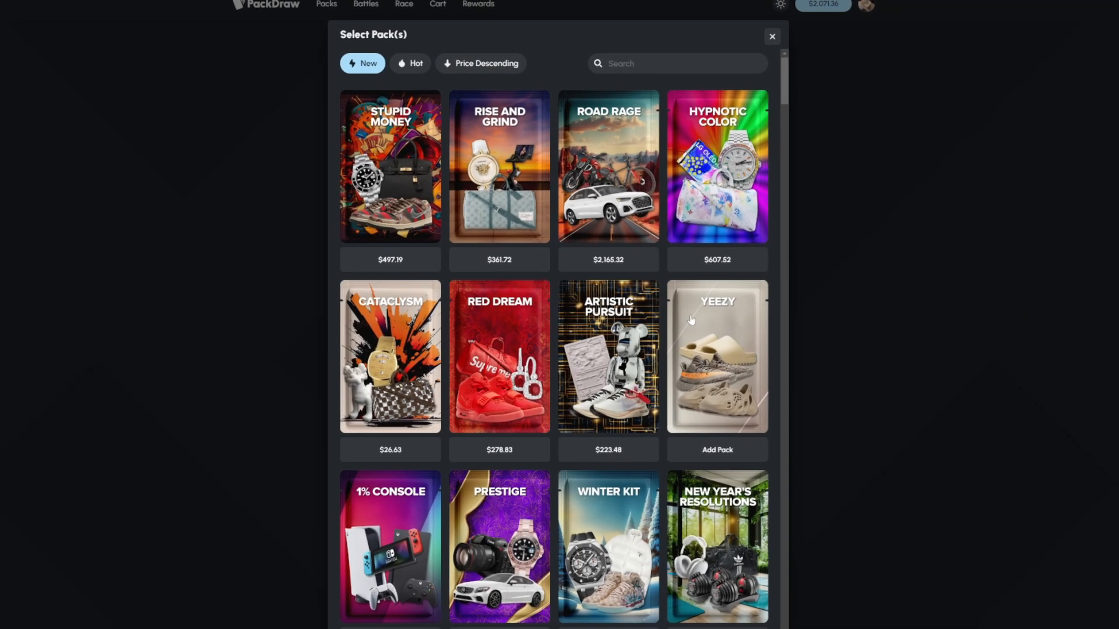
pyautogui.click(717, 355)
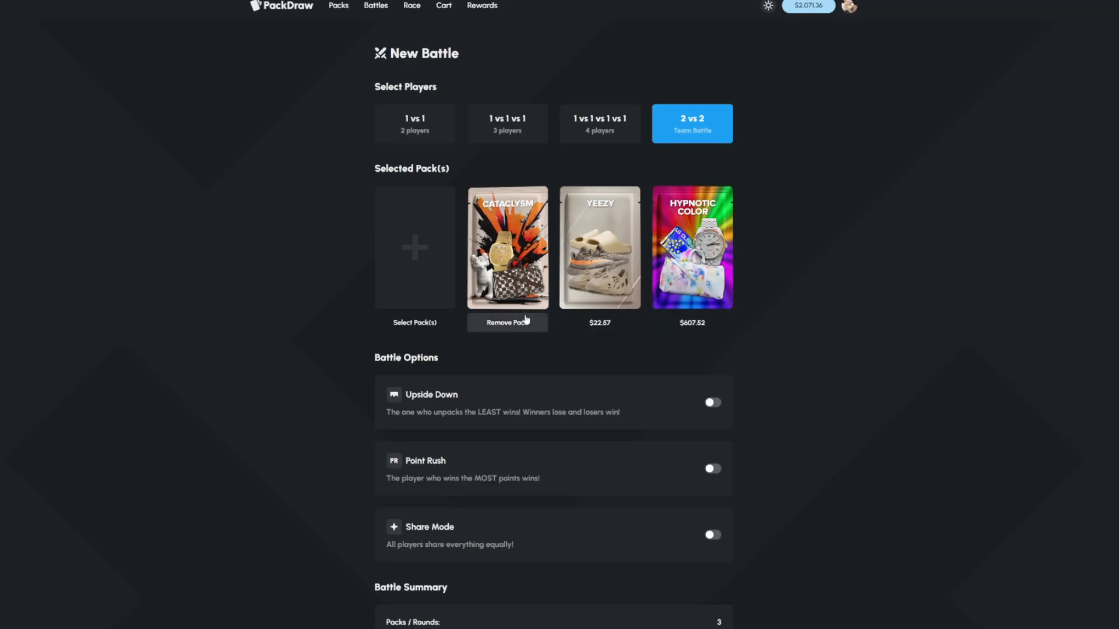
pyautogui.click(507, 323)
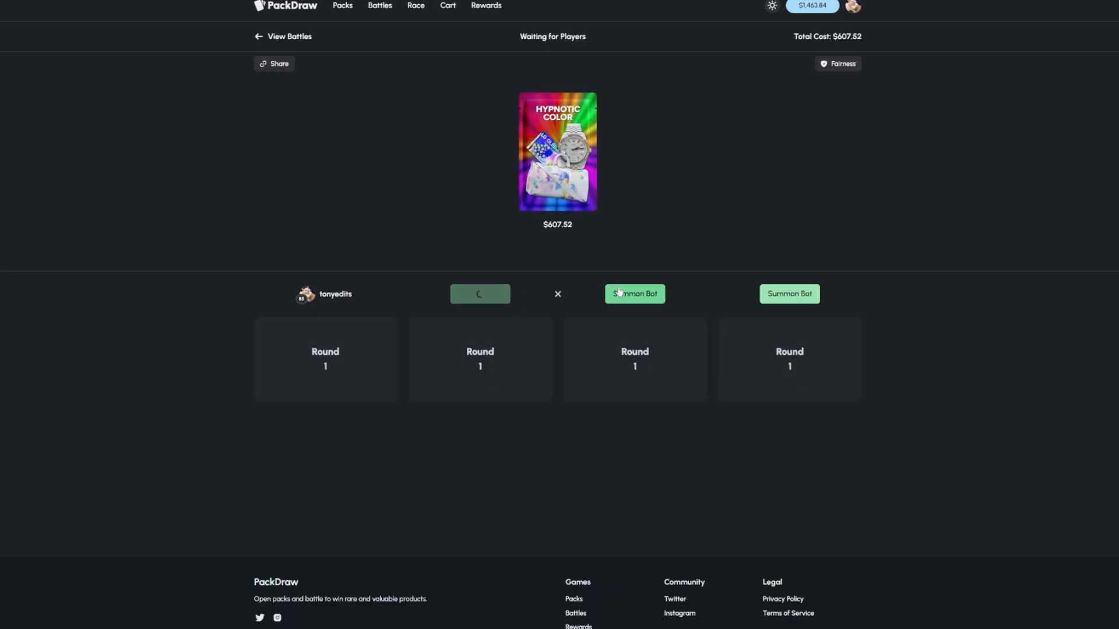
pyautogui.click(634, 294)
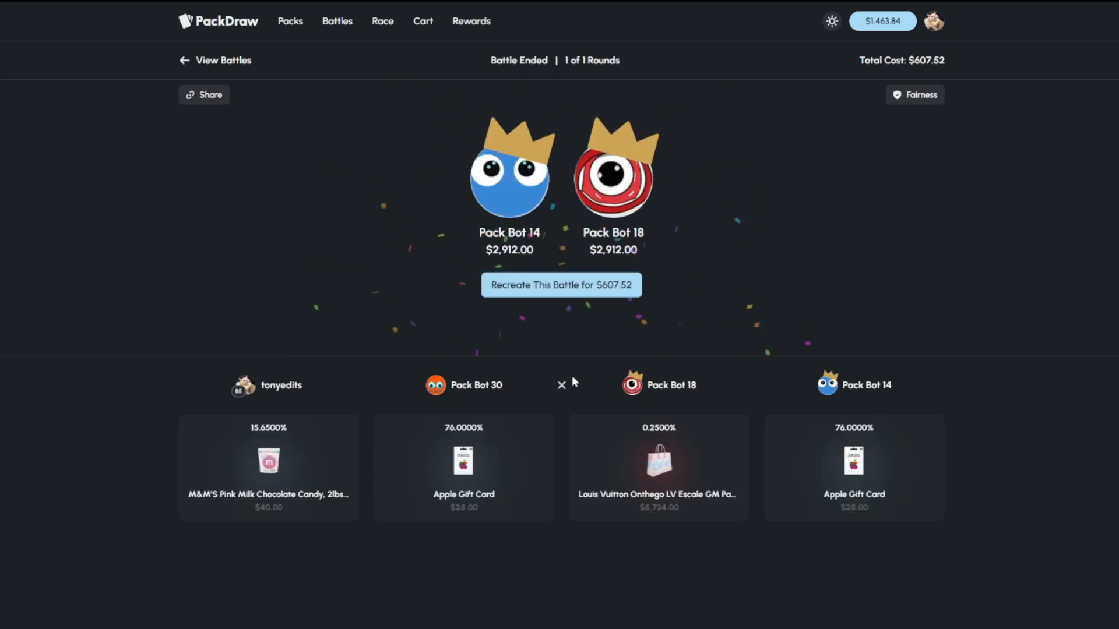
pyautogui.click(561, 285)
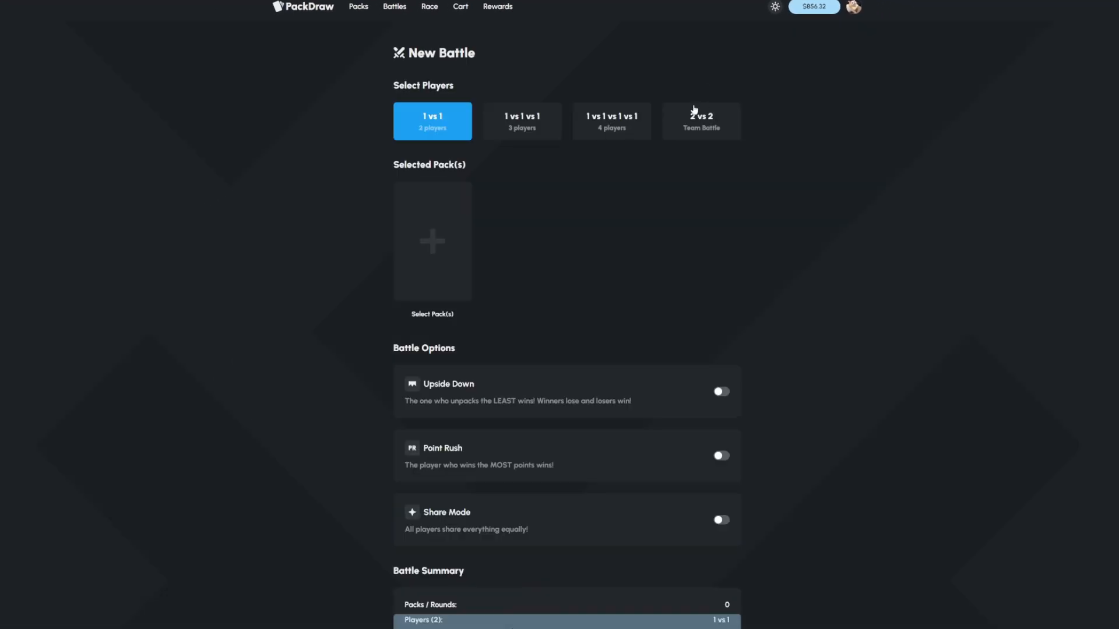
# - Browse the pack list for the eight packs of a three-player battle
pyautogui.click(432, 241)
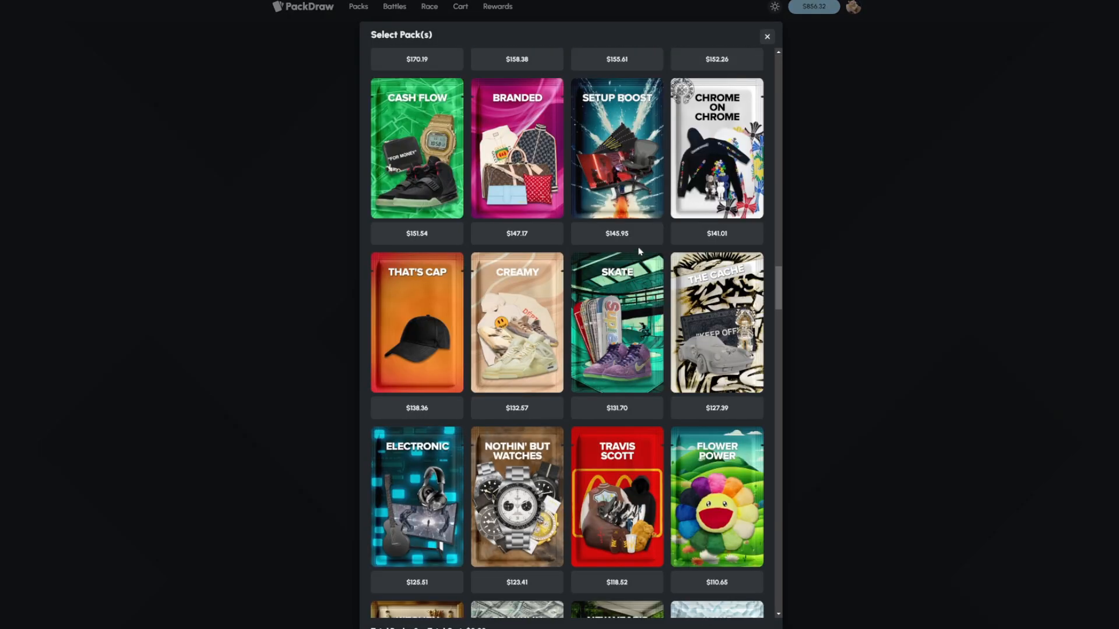
pyautogui.scroll(-3)
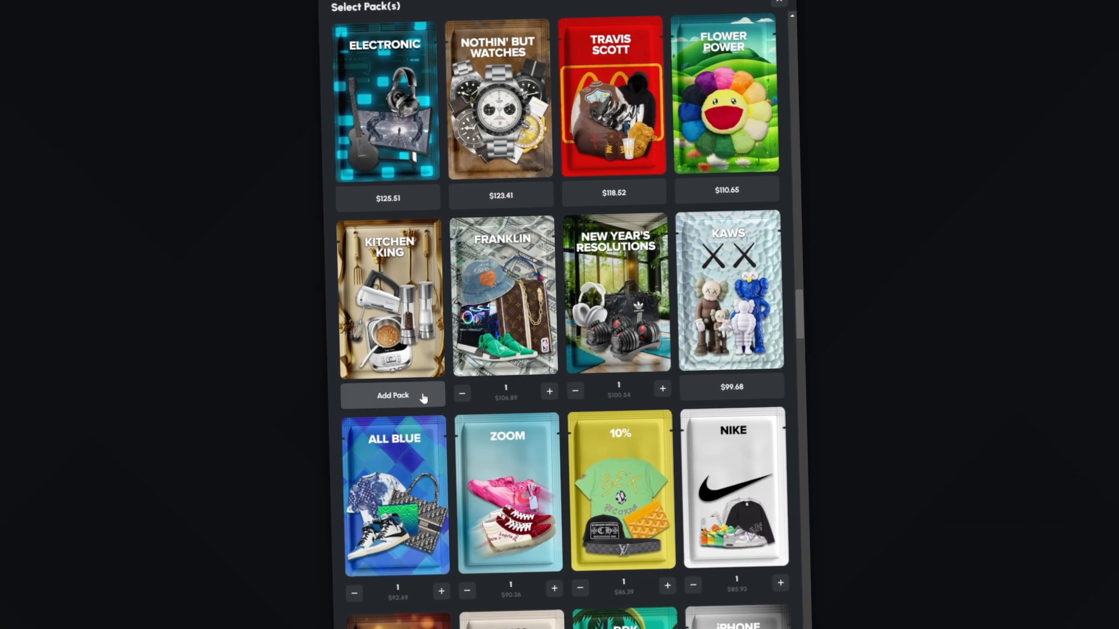
pyautogui.scroll(-3)
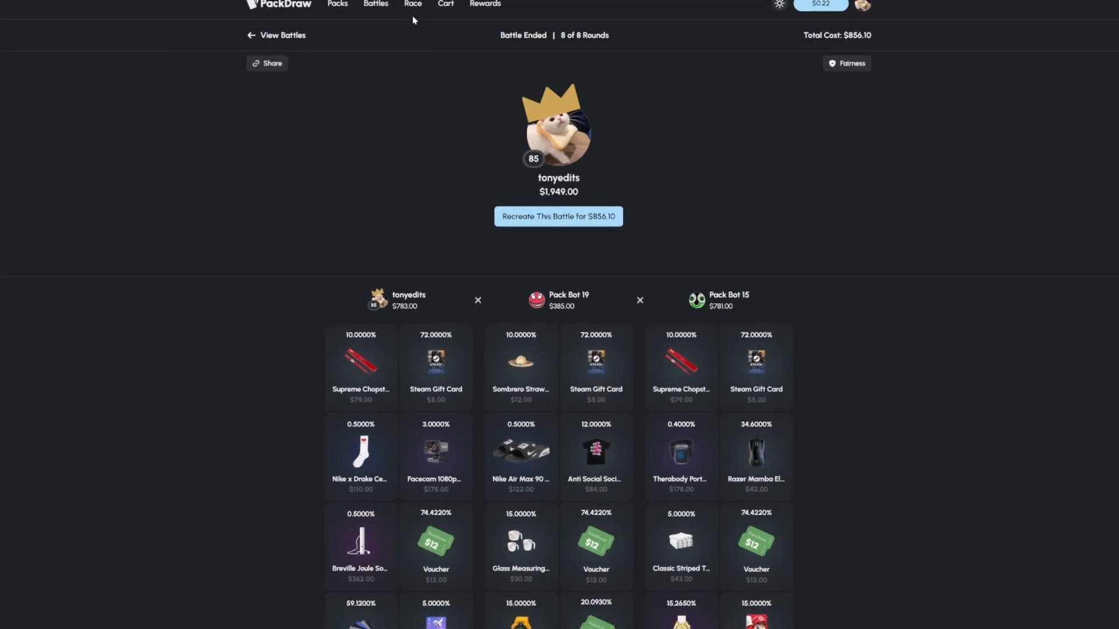
# - Go back to the battles list and start another new battle
pyautogui.click(445, 5)
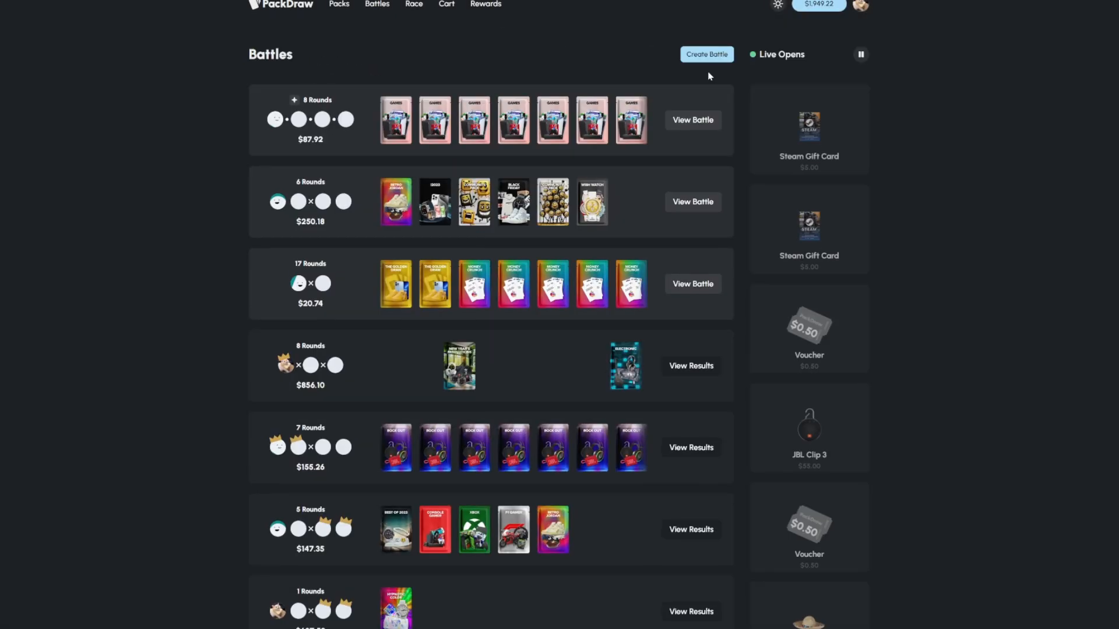
pyautogui.click(706, 54)
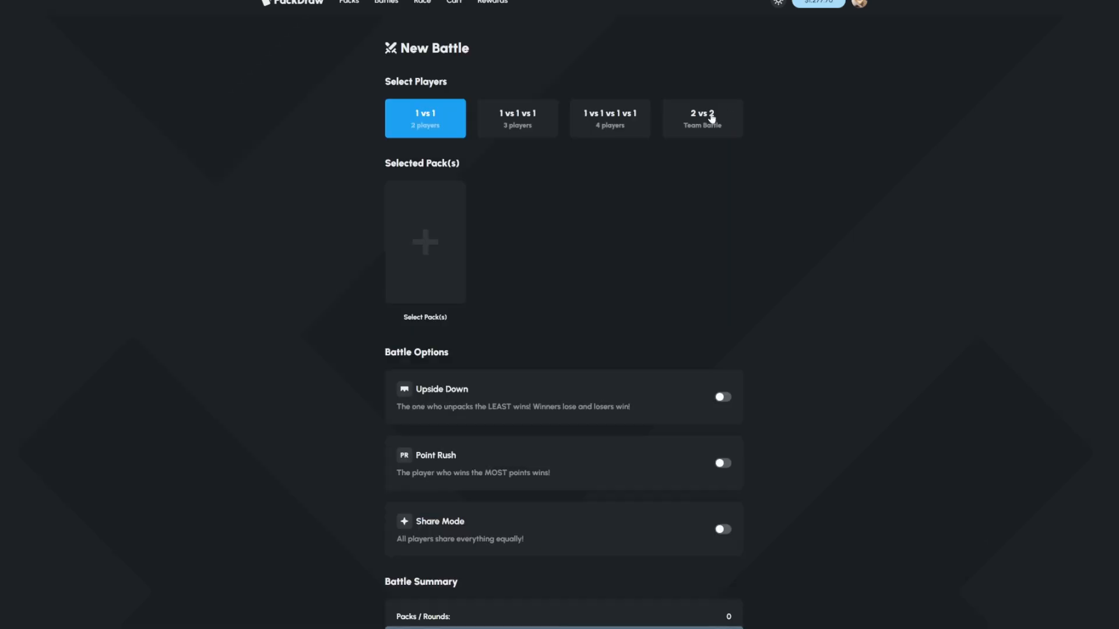
# - Create the 2v2 Bro's Boutique, Botairtx and So Rhude battle for $573.27
pyautogui.click(425, 241)
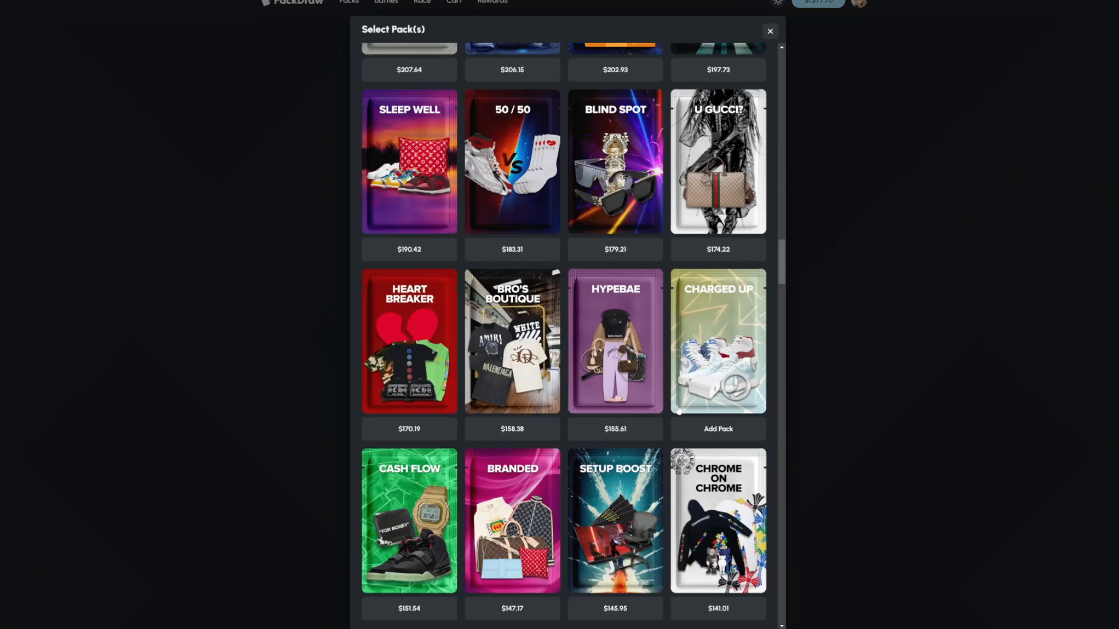
pyautogui.scroll(3)
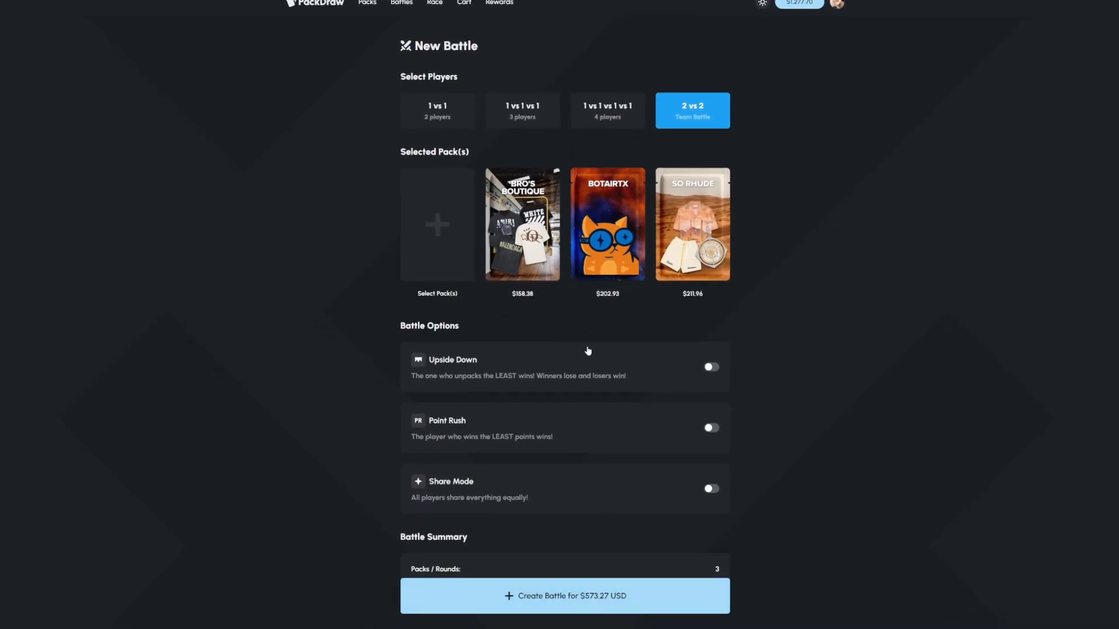
pyautogui.click(565, 596)
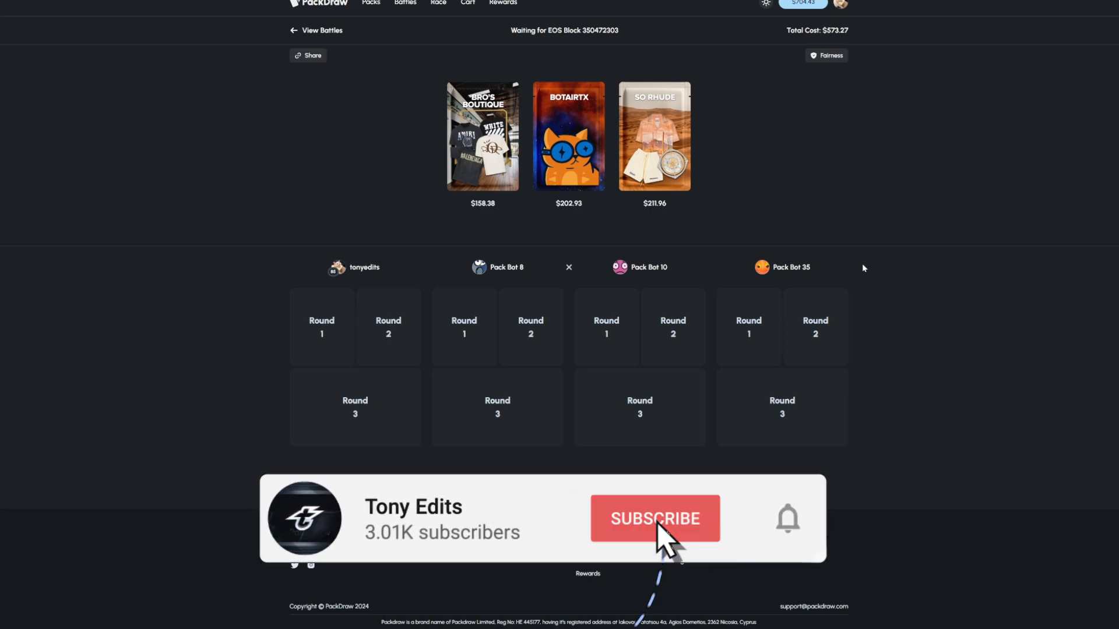
# - Watch the $573.27 battle finish its So Rhude round and return to the battles list
pyautogui.click(655, 519)
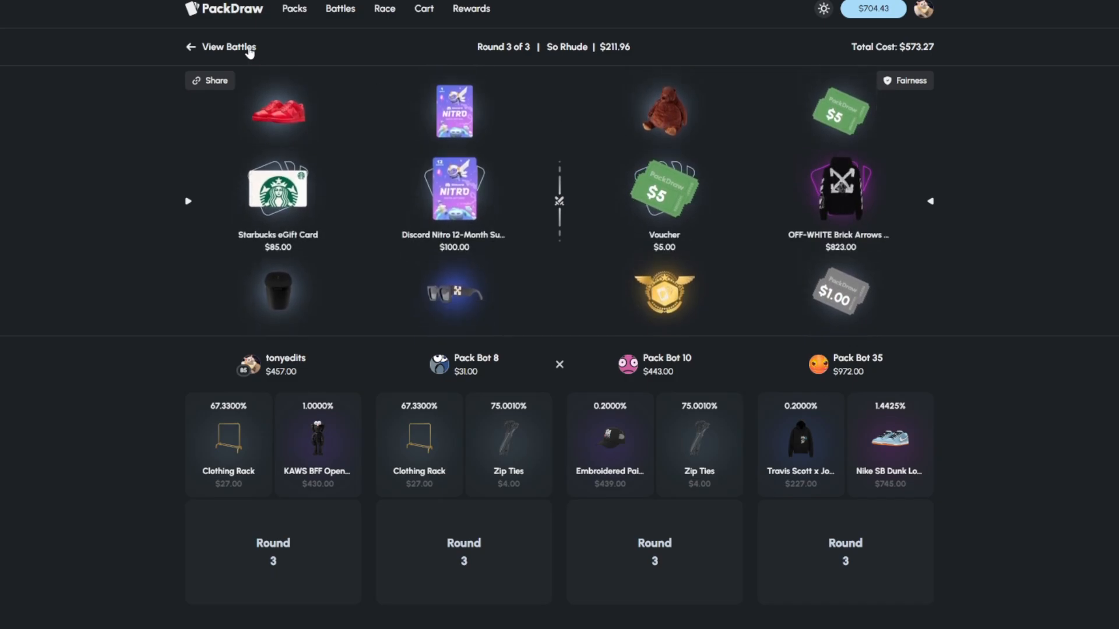
pyautogui.click(222, 47)
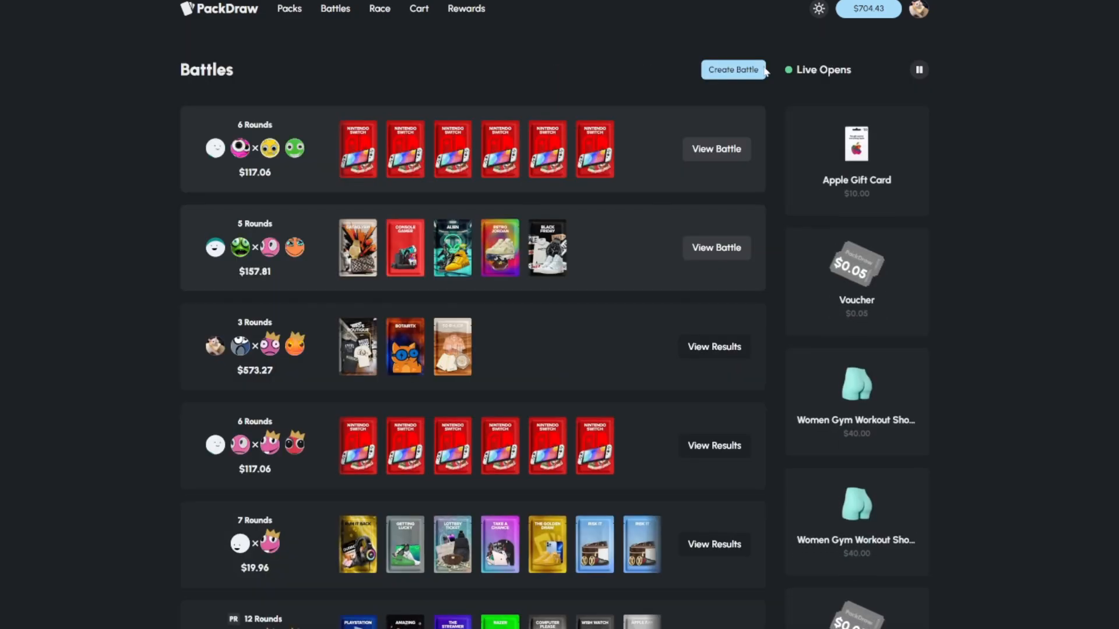
# - Start a new 2v2 battle and browse packs for the five-round $691.09 battle
pyautogui.click(733, 69)
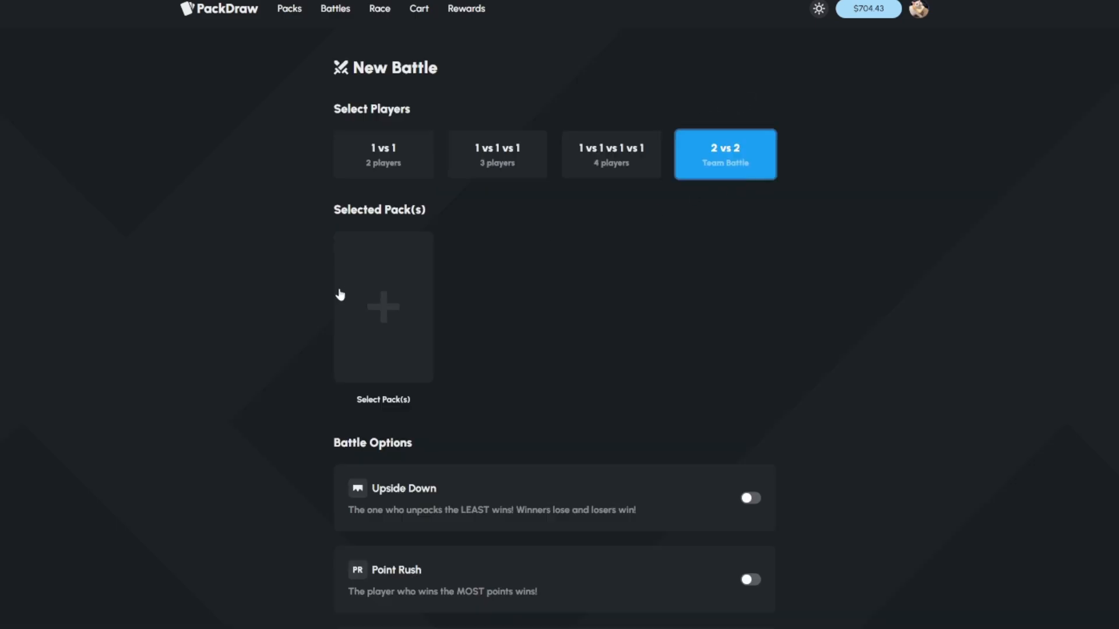
pyautogui.click(382, 308)
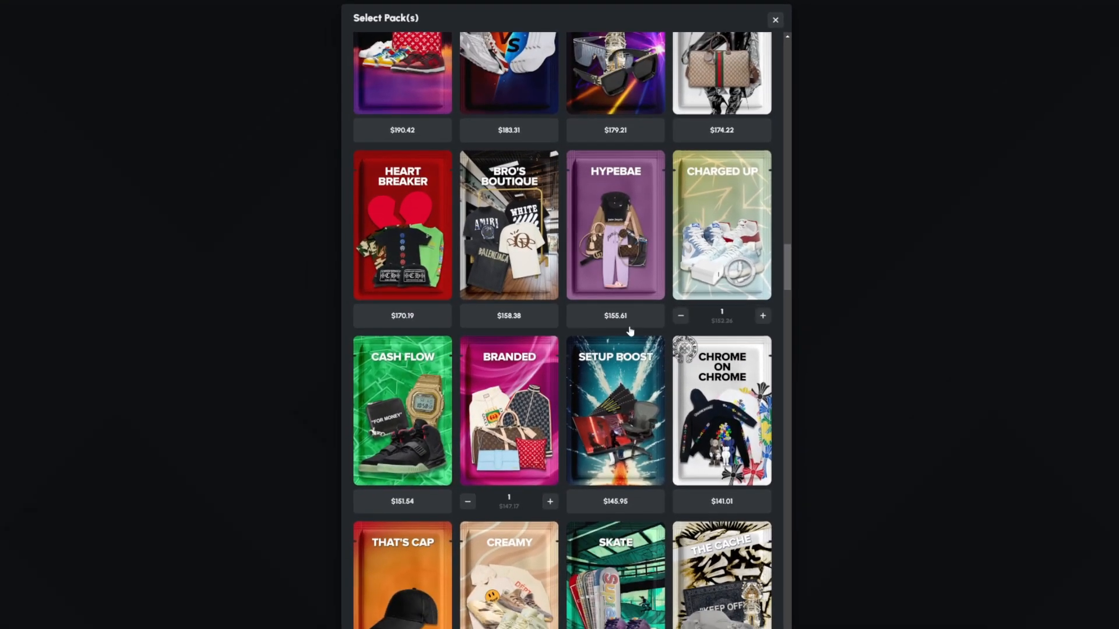
pyautogui.scroll(-3)
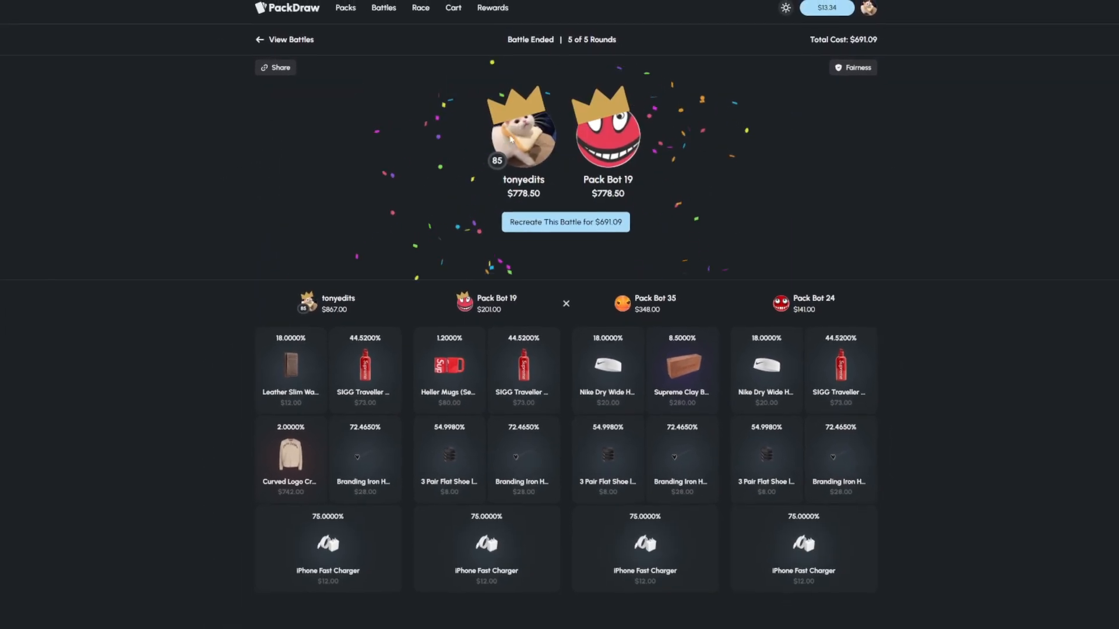
# - Return to the battles list to see the finished $691.09 battle
pyautogui.click(453, 8)
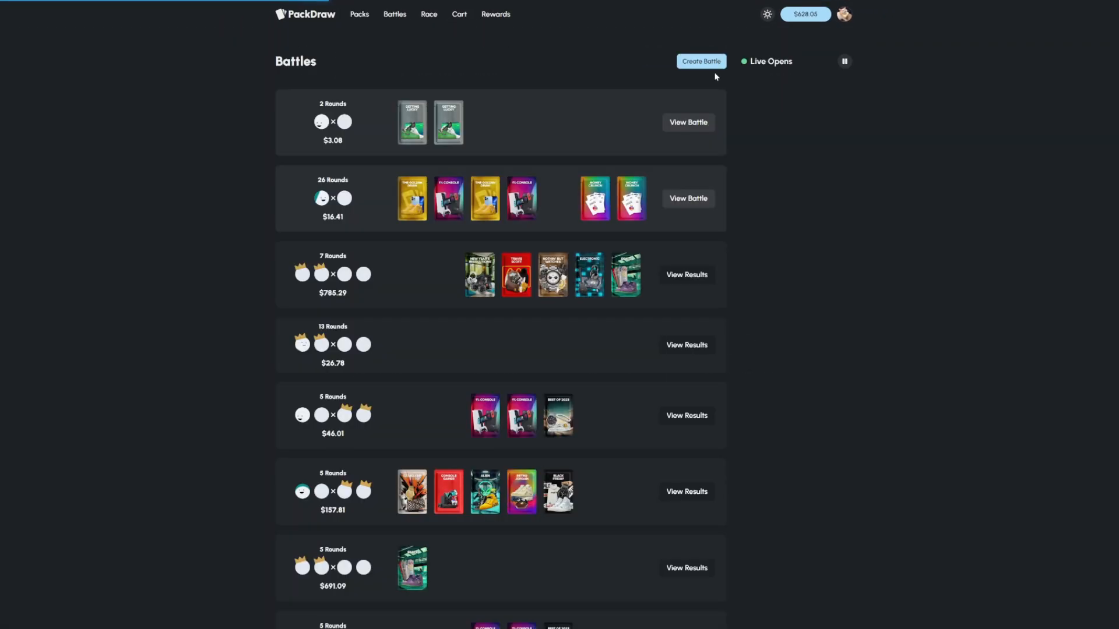
# - Create a ten-pack 2v2 battle costing $609.23
pyautogui.click(701, 61)
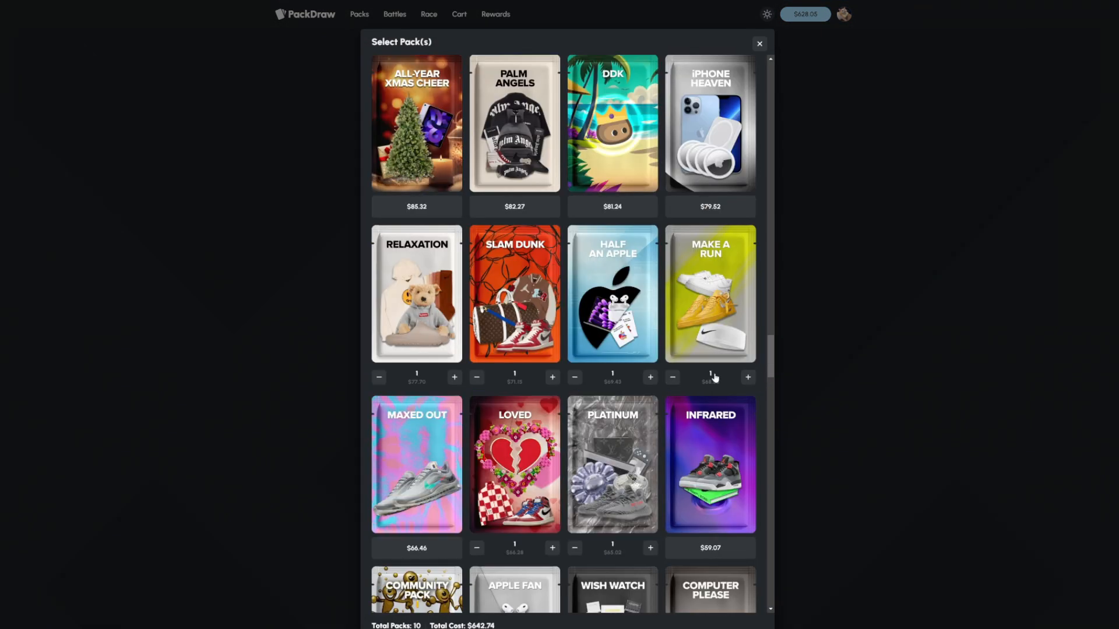
pyautogui.scroll(-3)
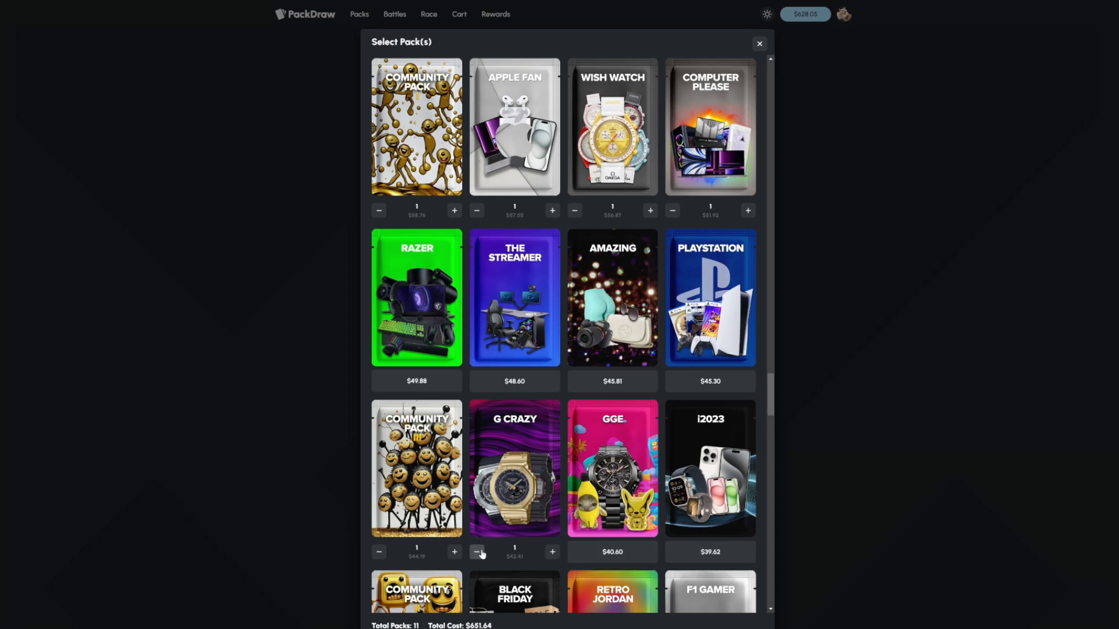
pyautogui.click(759, 44)
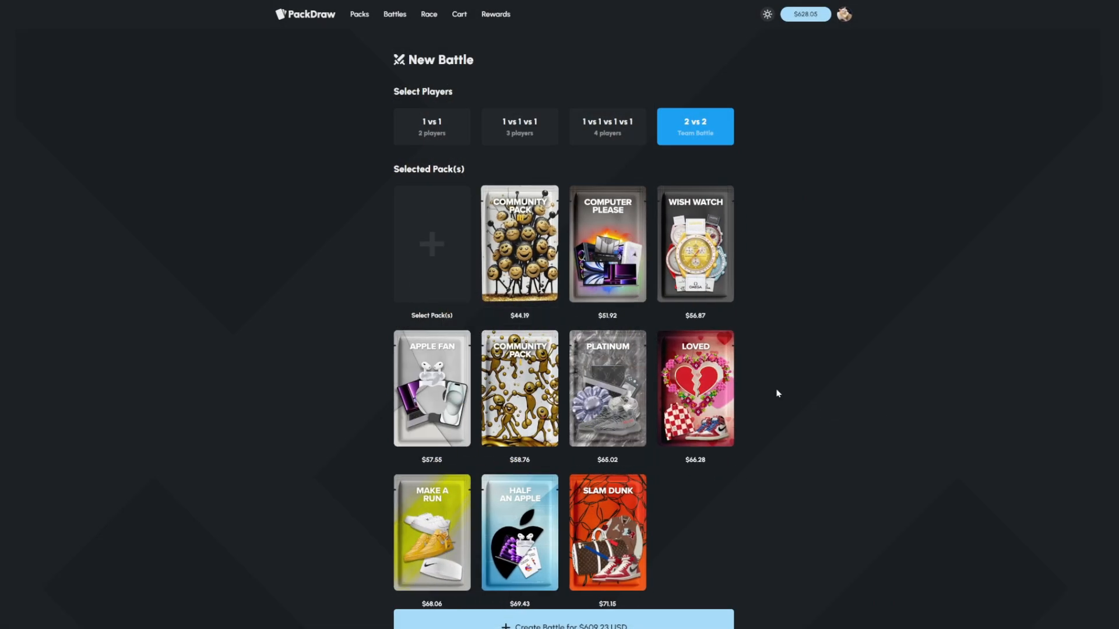
pyautogui.scroll(-3)
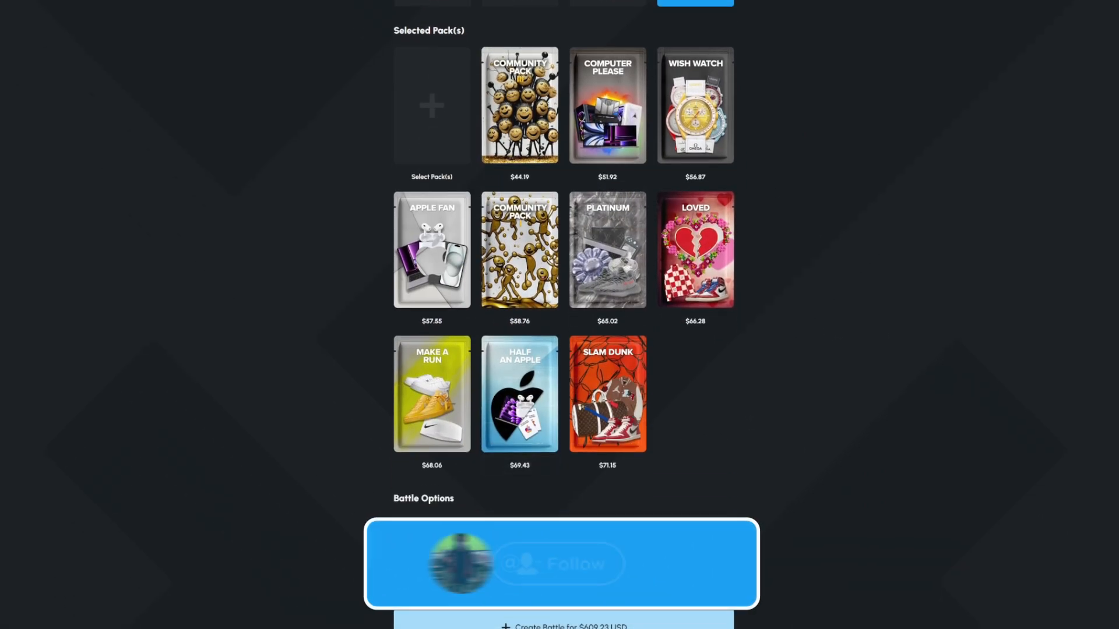
pyautogui.click(558, 564)
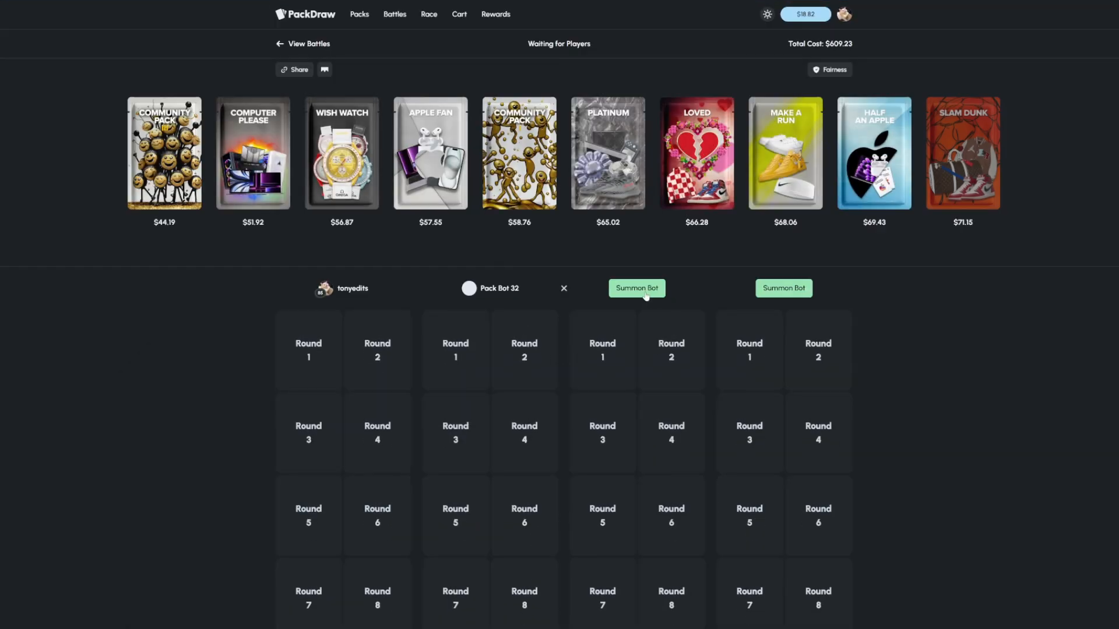
# - Summon a bot into the empty seat and let all ten rounds of the $609.23 battle play out
pyautogui.click(636, 288)
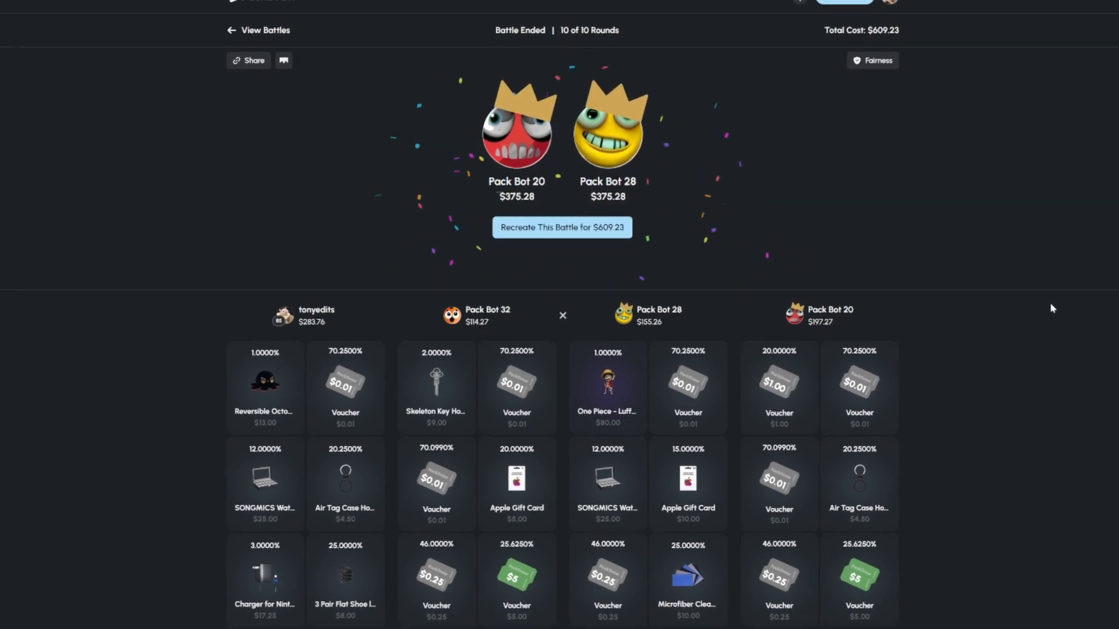
# - Filter the Packs page to the $5 - $25 price range and browse the results
pyautogui.scroll(3)
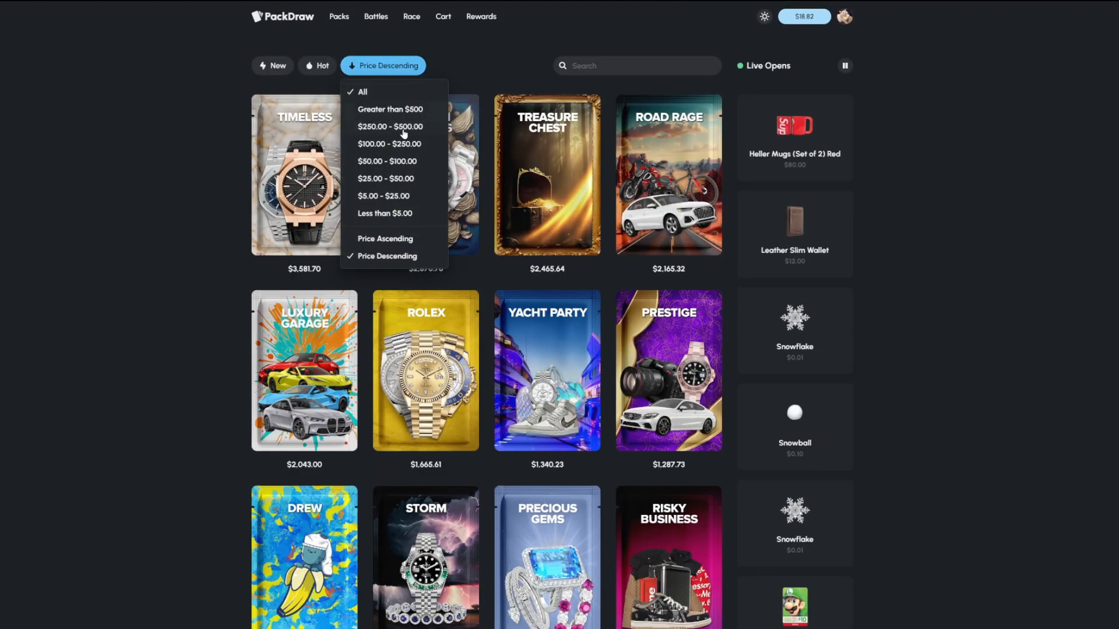
pyautogui.click(379, 195)
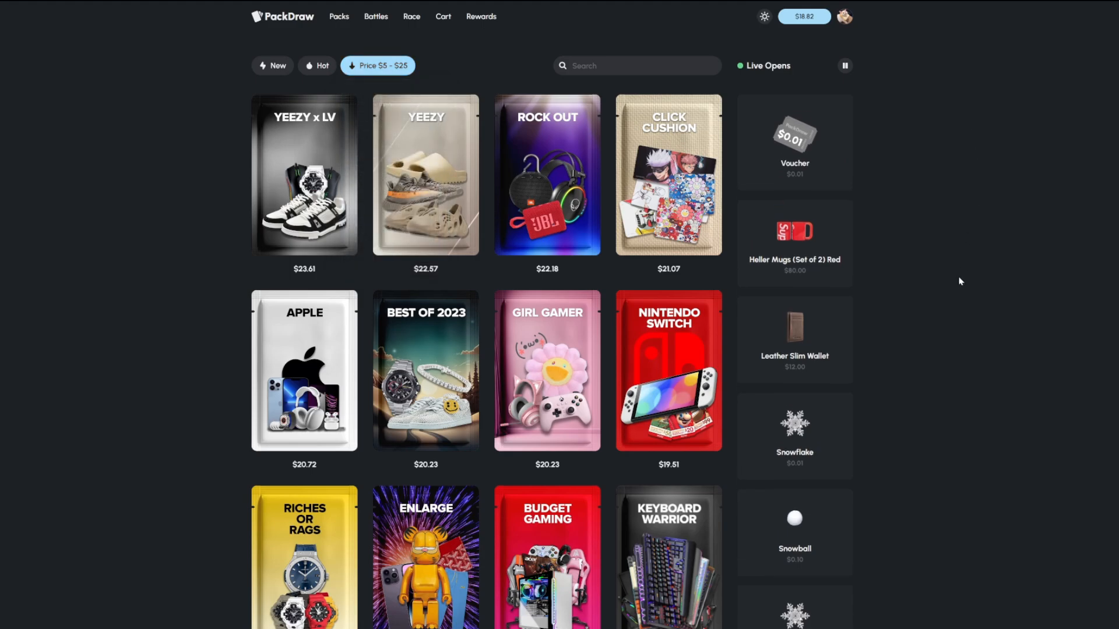
pyautogui.scroll(-3)
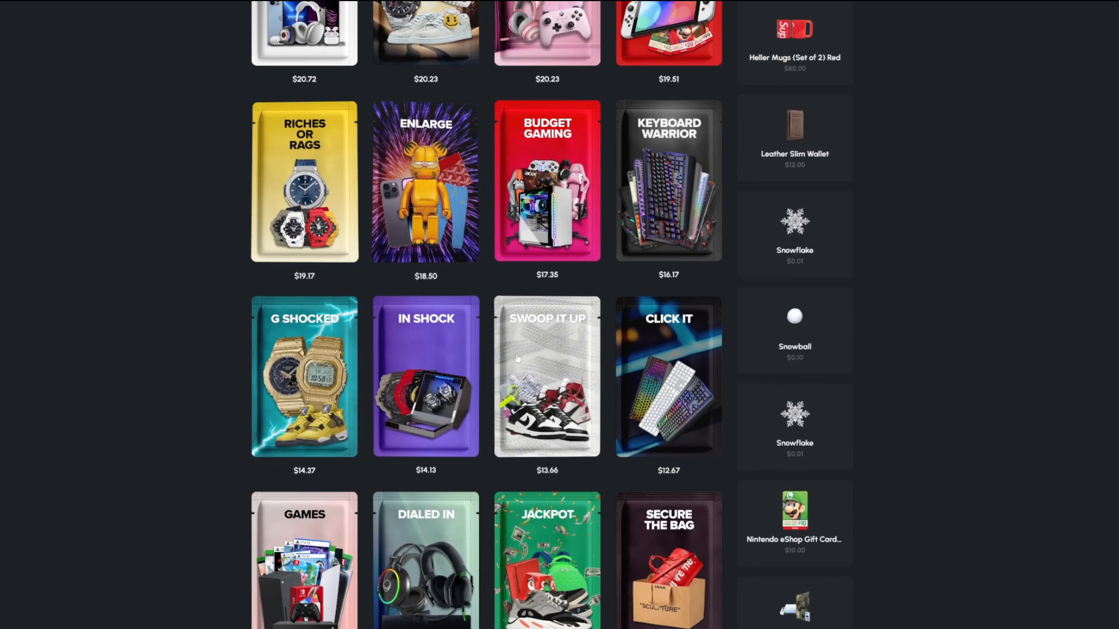
# - Check the cart's contents, then open The Streamer pack
pyautogui.click(426, 181)
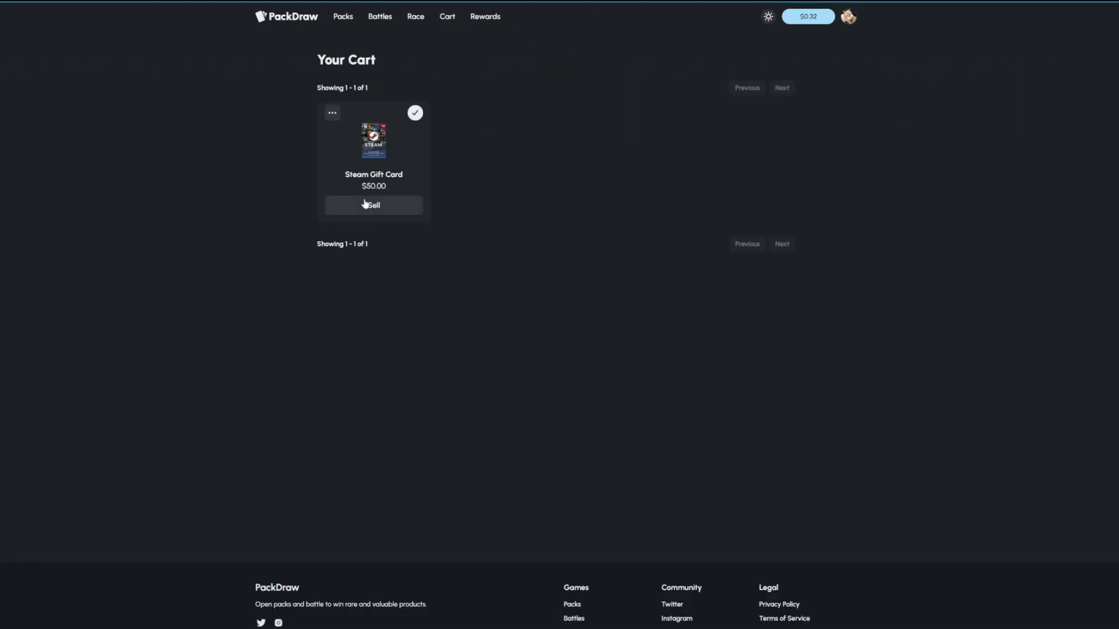
pyautogui.click(374, 205)
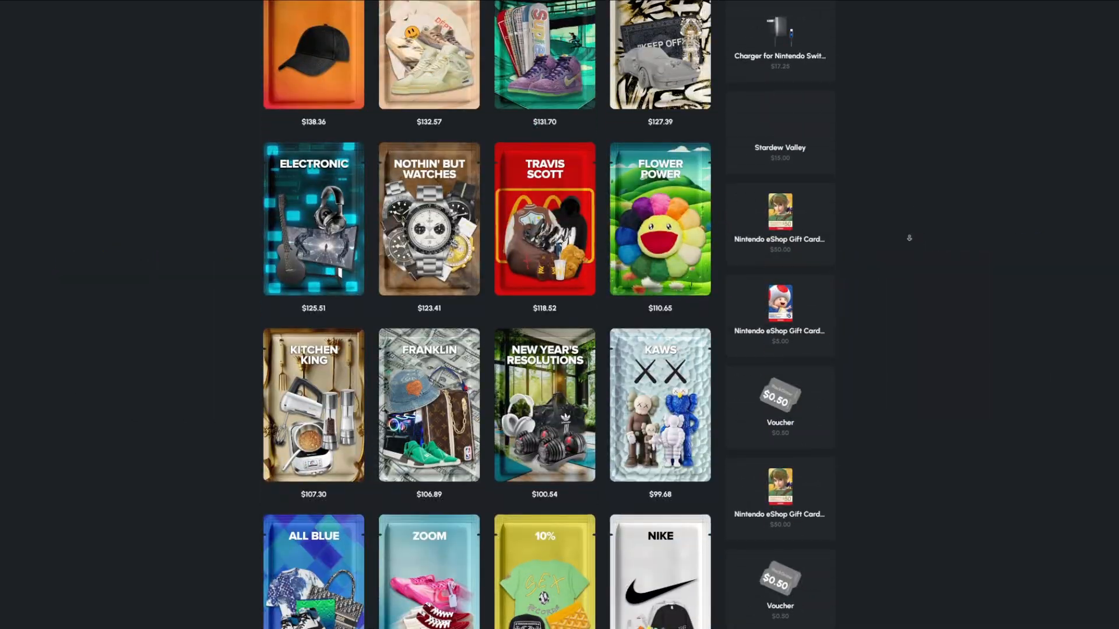
pyautogui.scroll(-3)
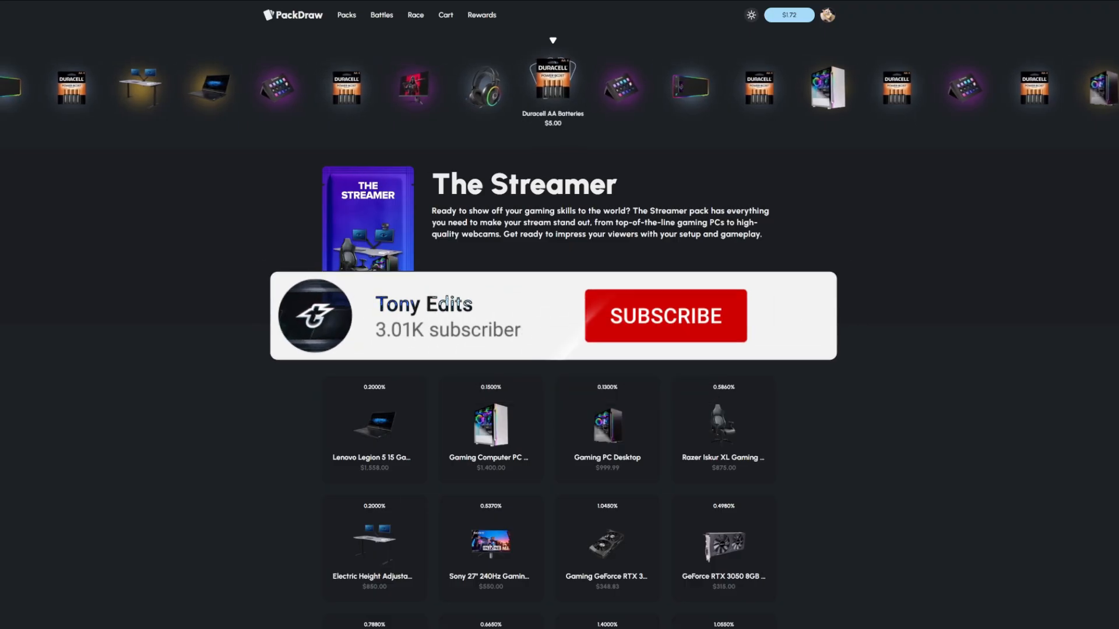
pyautogui.click(666, 315)
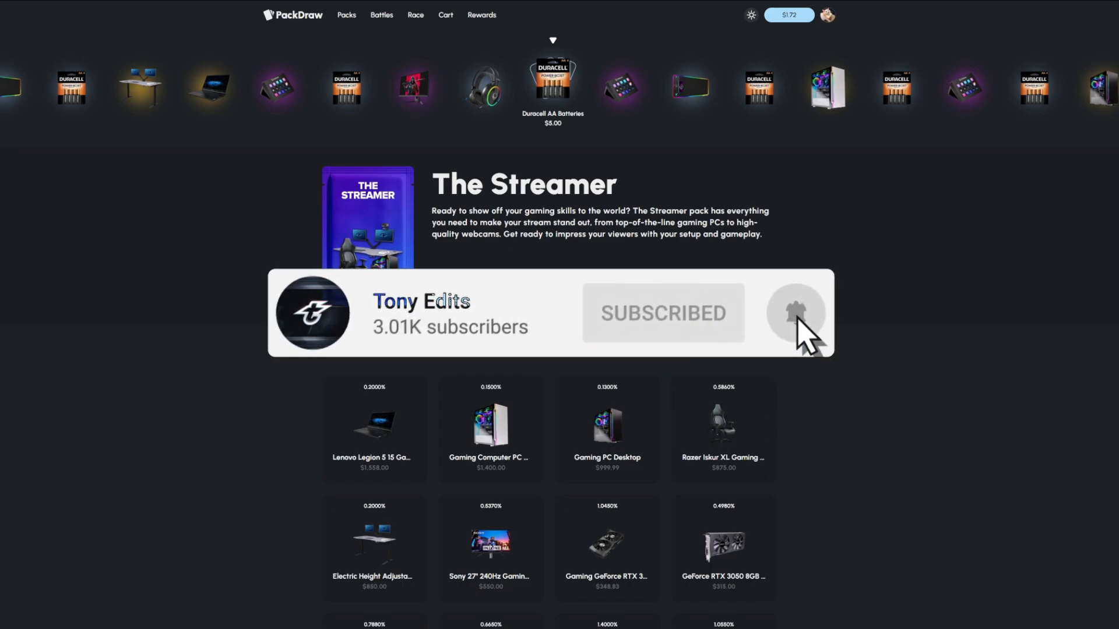